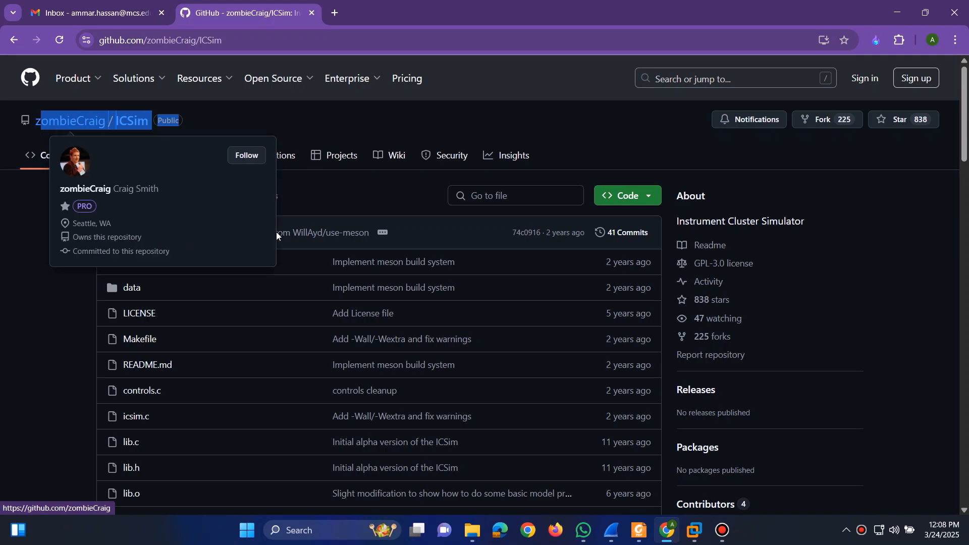
Step: Copy the README's sudo apt-get install command for libsdl2-dev, libsdl2-image-dev and can-utils
scroll("down", 3)
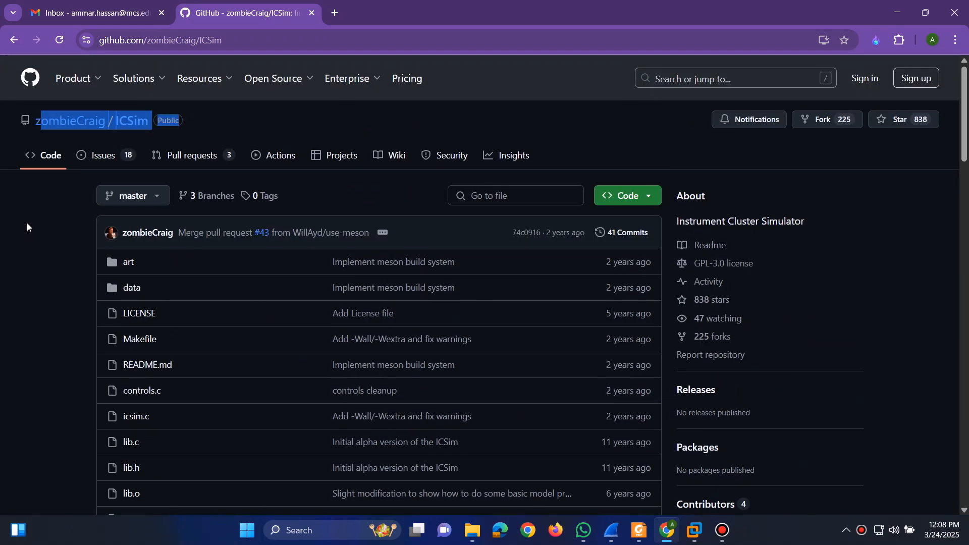
scroll("down", 3)
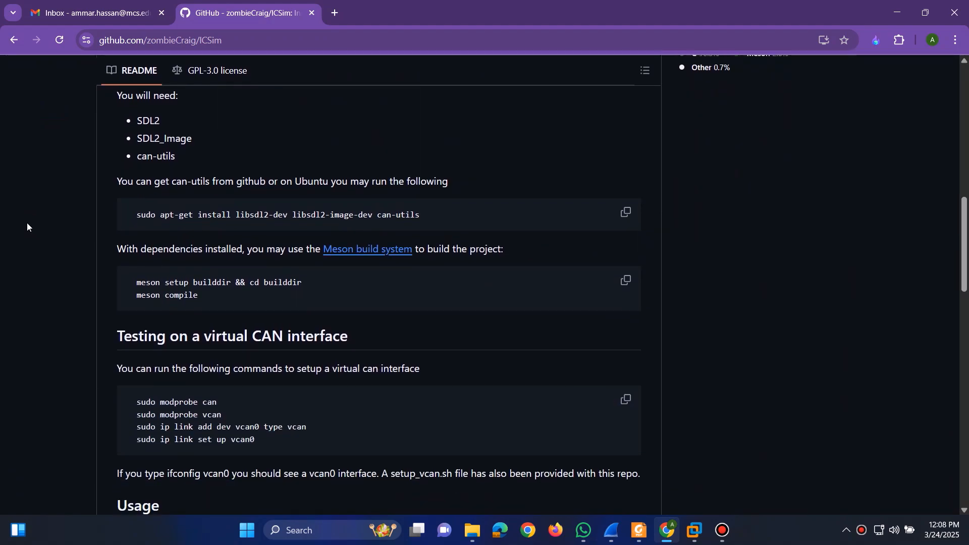
left_click_drag(251, 214, 426, 214)
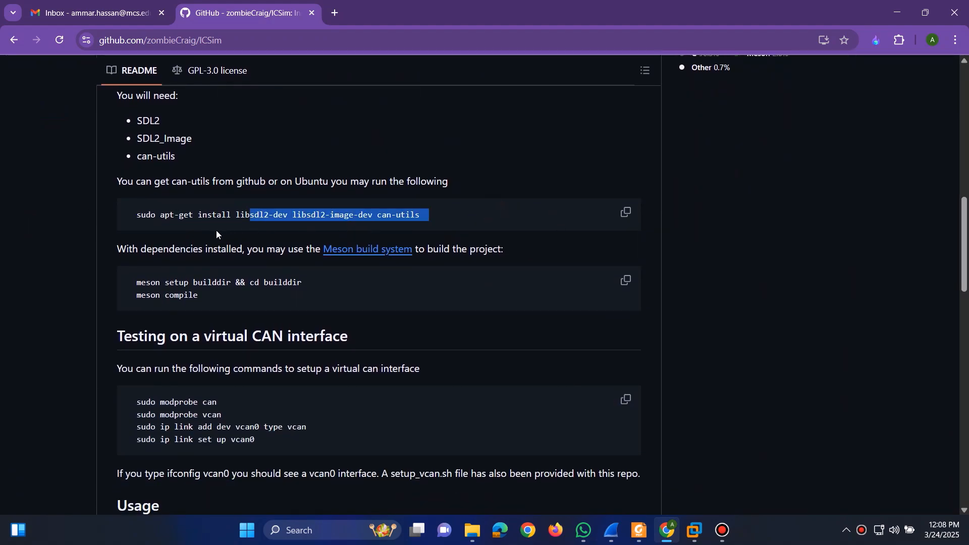
left_click(625, 212)
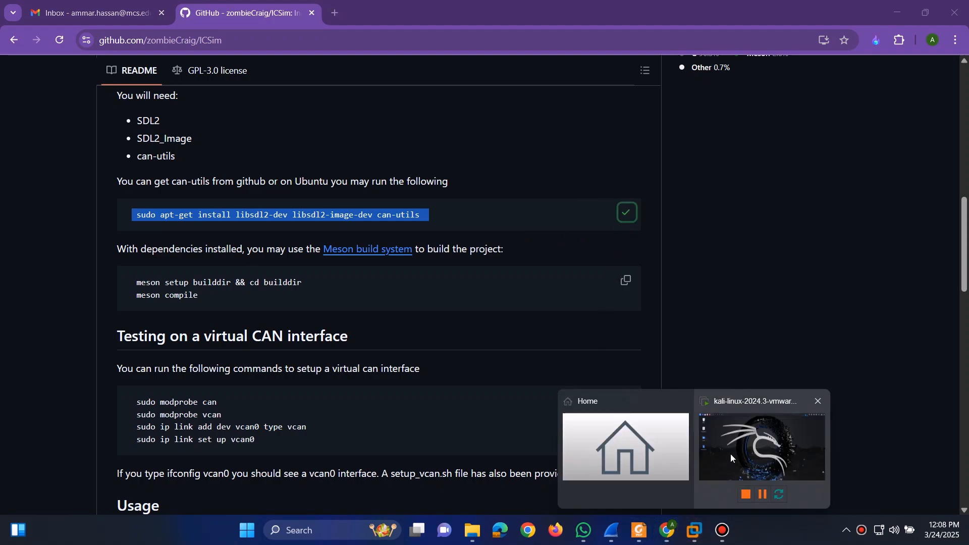
Step: Run the apt-get install for libsdl2-dev, libsdl2-image-dev and can-utils in a Kali terminal
left_click(761, 446)
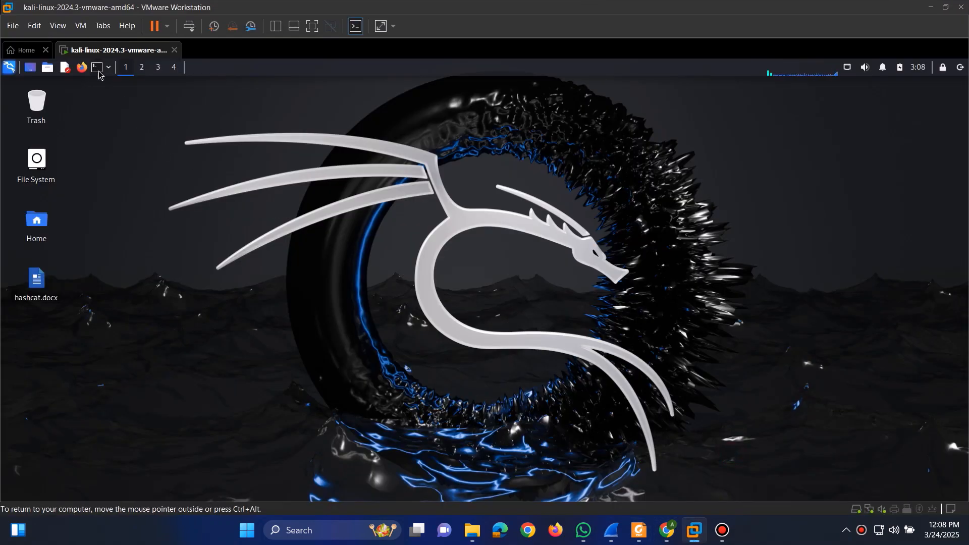
left_click(96, 66)
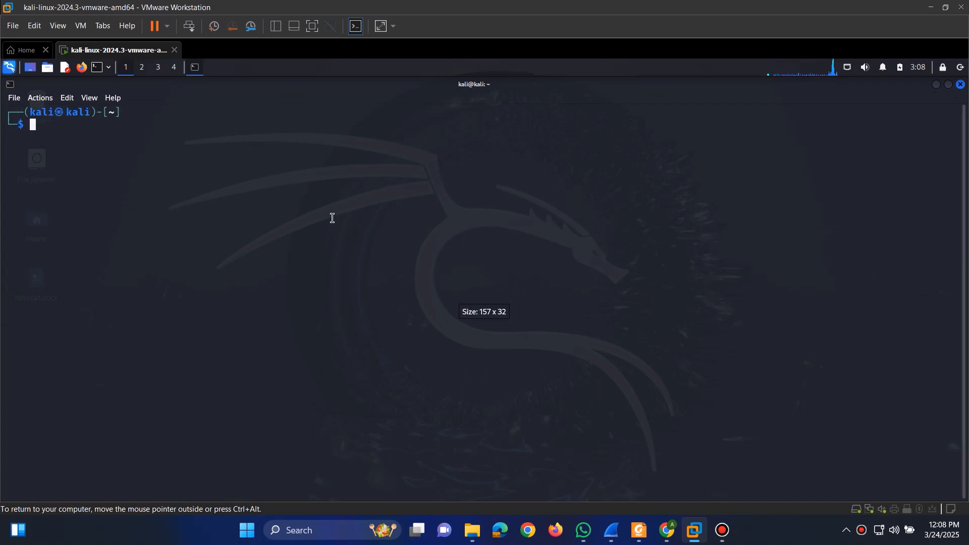
type("sudo apt-get install libsdl2-dev libsdl2-image-dev can-utils")
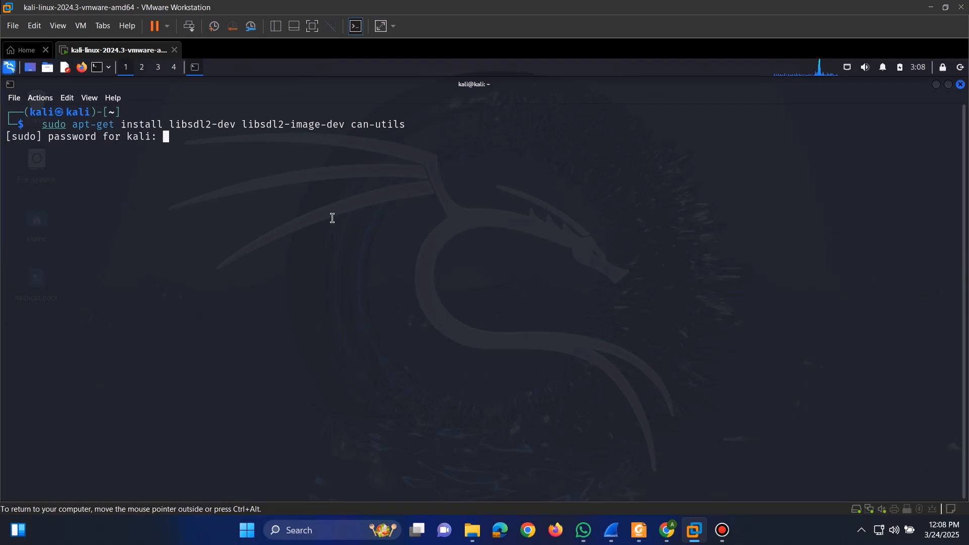
type("y")
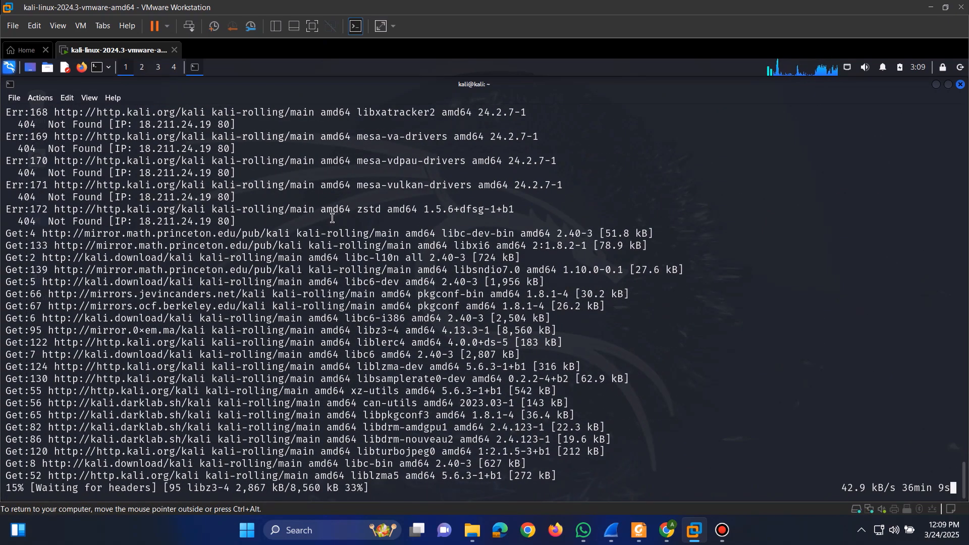
Step: Refresh the package lists with apt-get update and rerun the install to completion
type("sudo apt install dvwa")
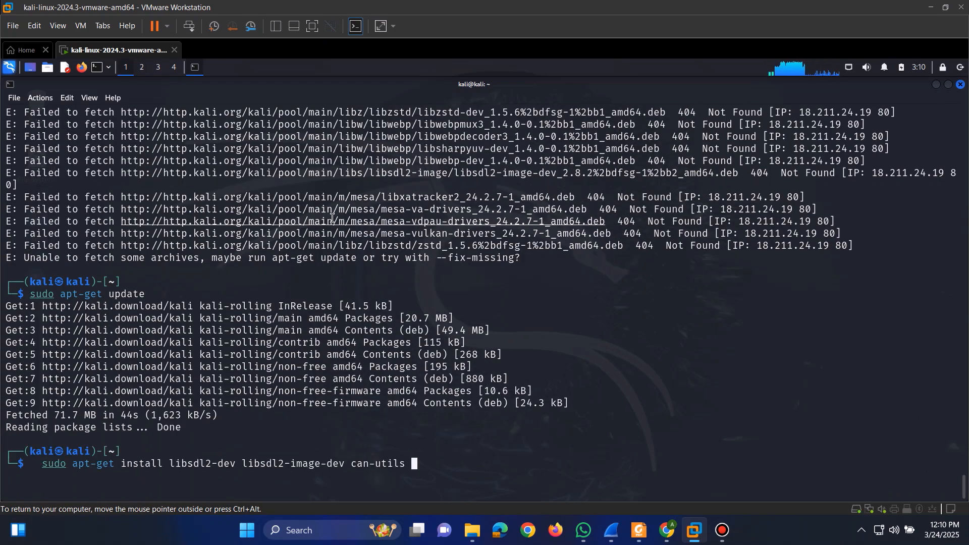
key("Return")
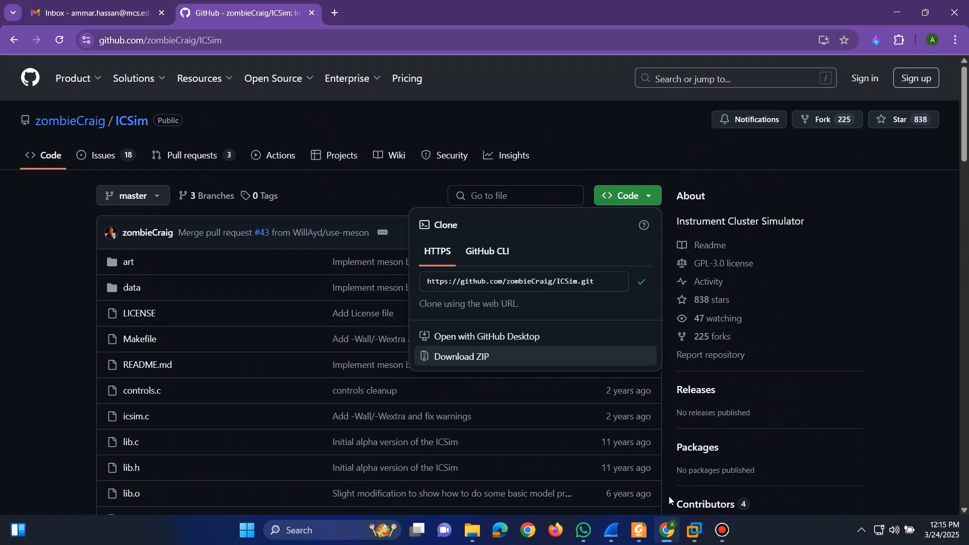
left_click(694, 529)
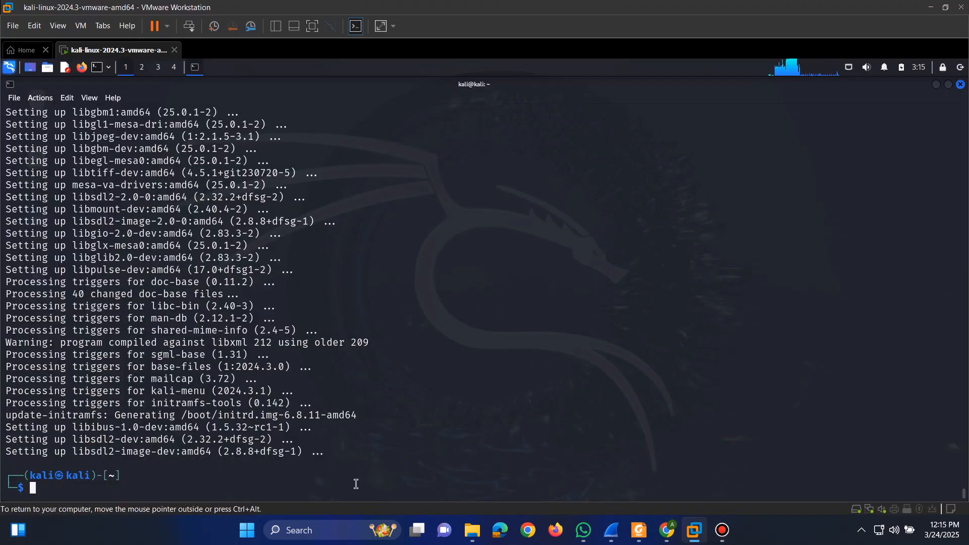
Step: Git clone the zombieCraig/ICSim repository, cd into ICSim and list its source files
type("git clone https://github.com/gigaryte/bssid-geolocator.git")
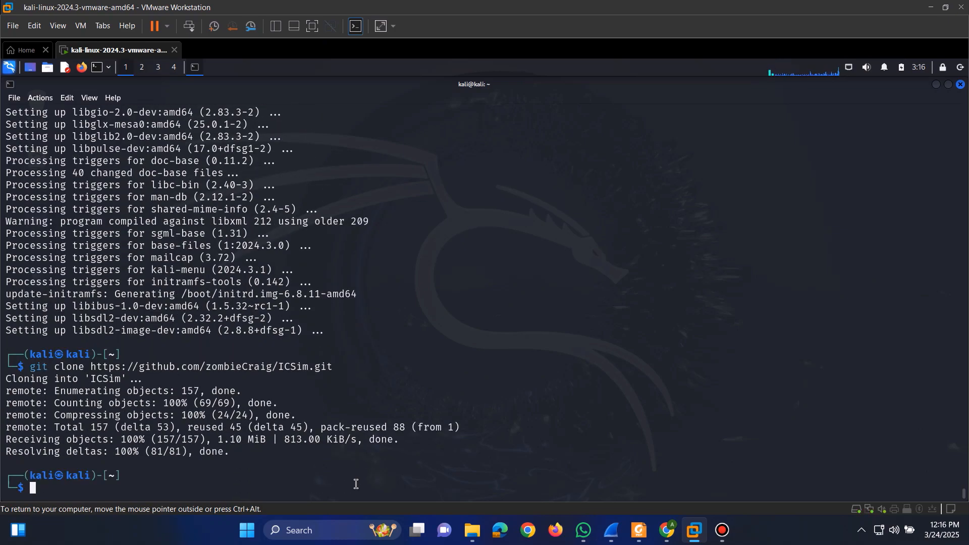
type("ls")
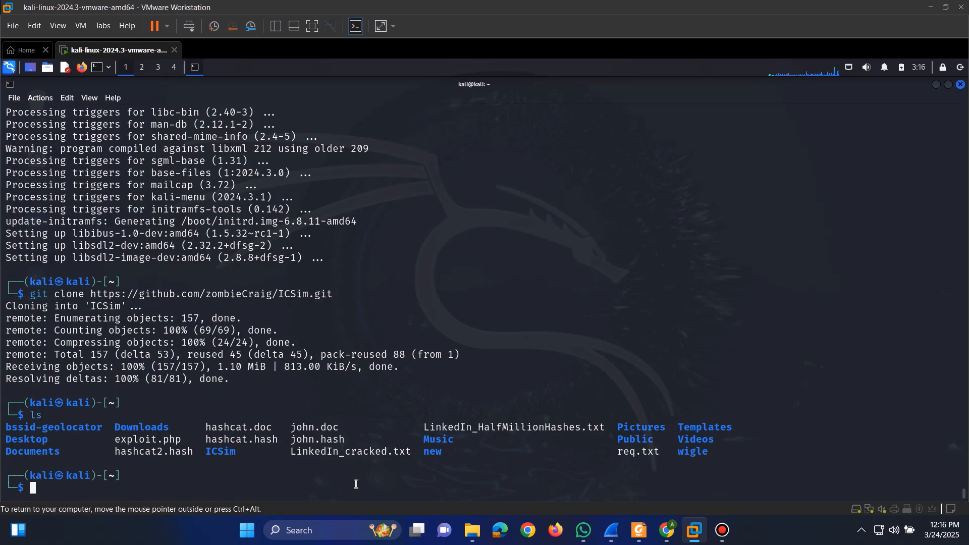
type("cd new")
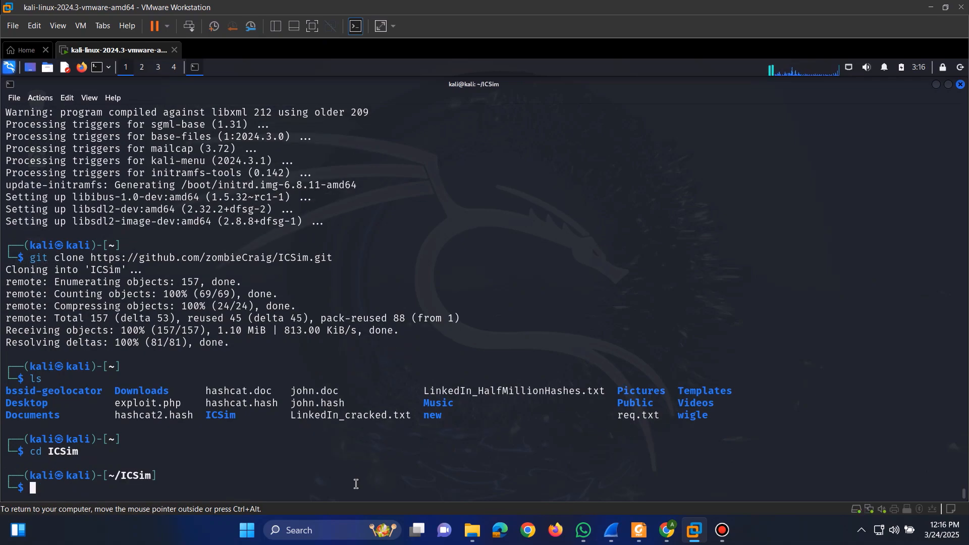
type("ls")
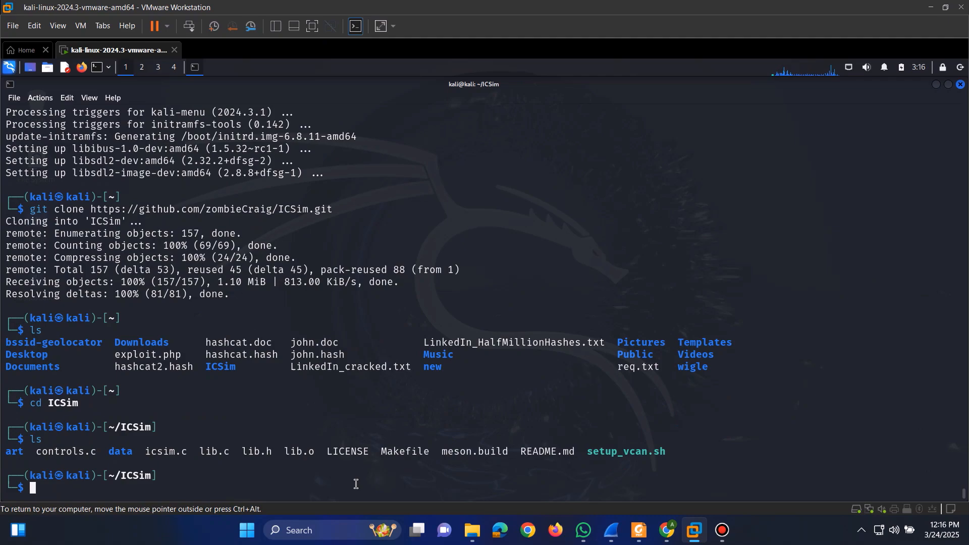
Step: Run the setup_vcan script and verify with ifconfig that vcan0 is up and running
type("./bssid-geolocator.py -b 02:12:35:90:11:07")
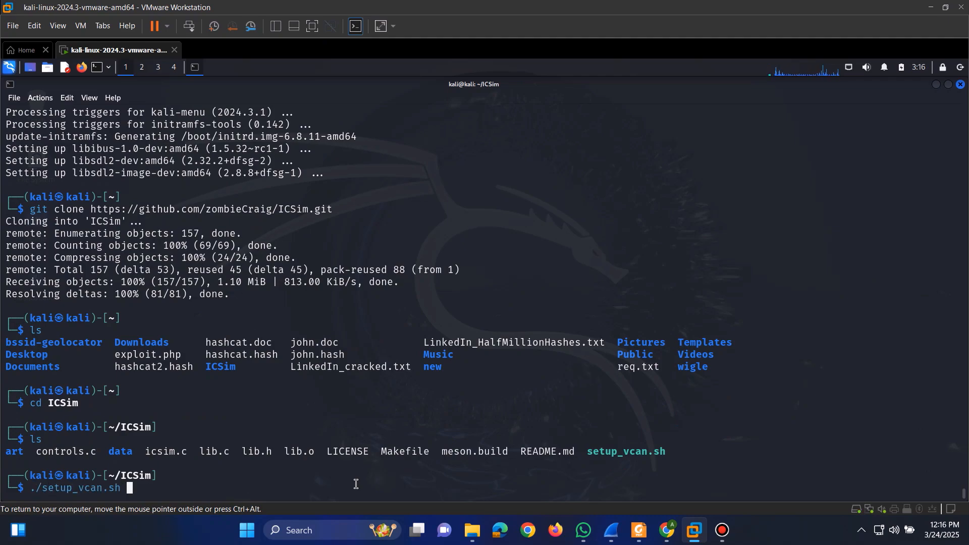
key("Return")
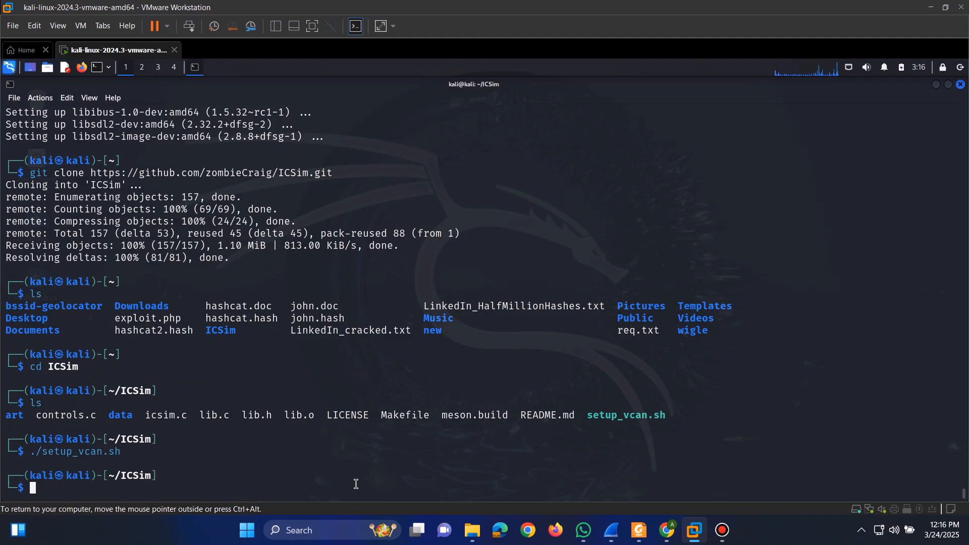
type("ifconfig")
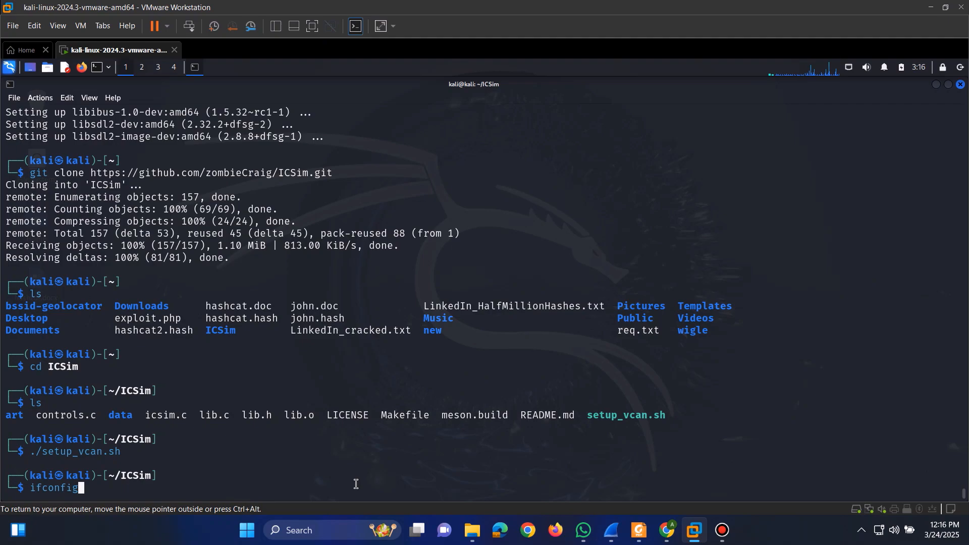
key("Return")
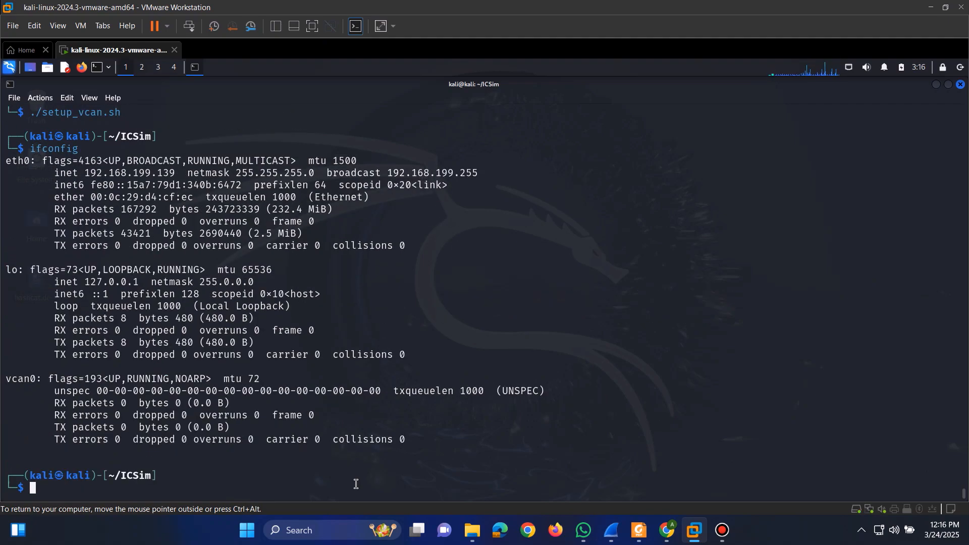
mouse_move(6, 379)
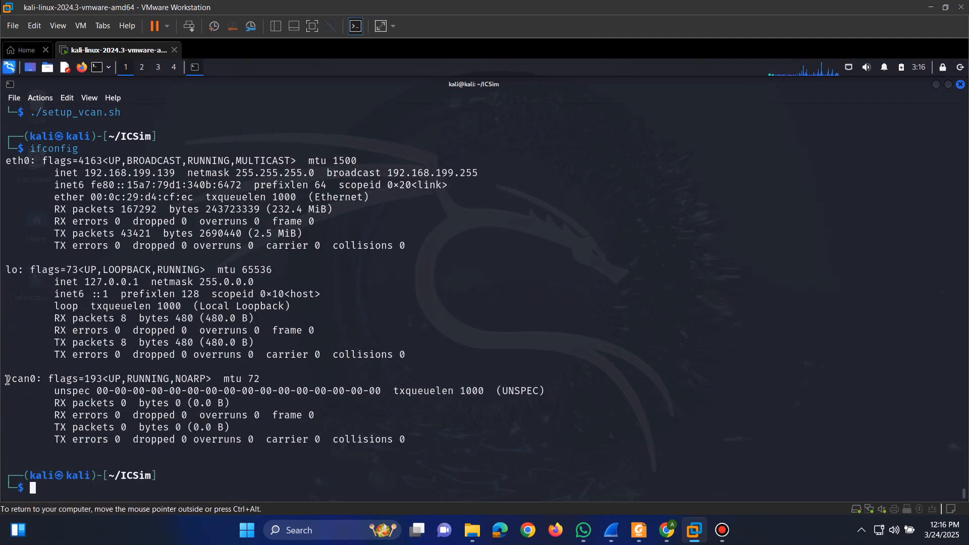
double_click(20, 378)
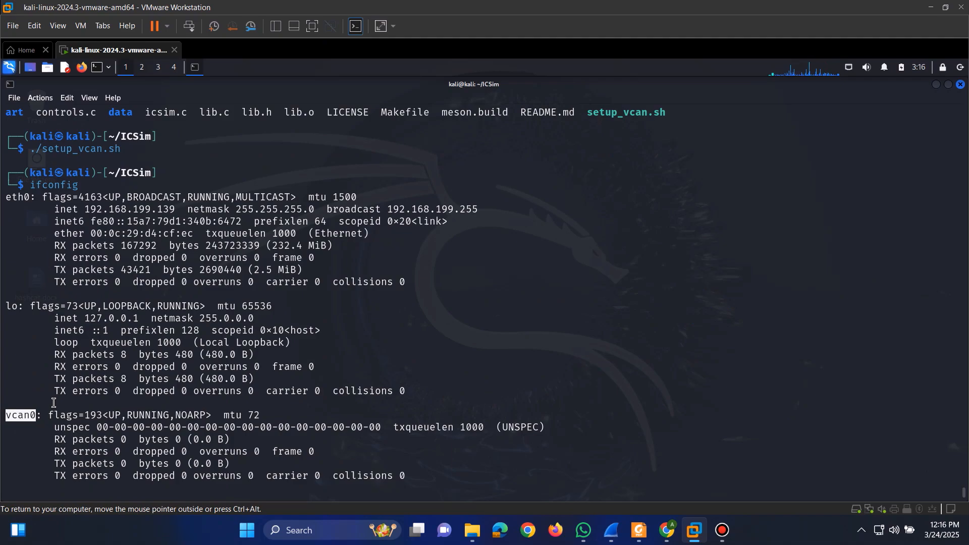
key("Return")
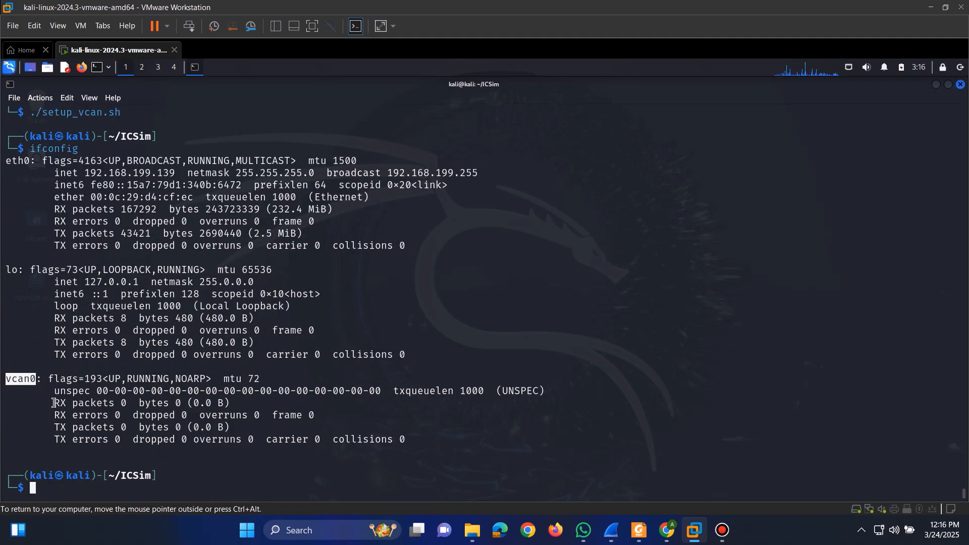
mouse_move(55, 431)
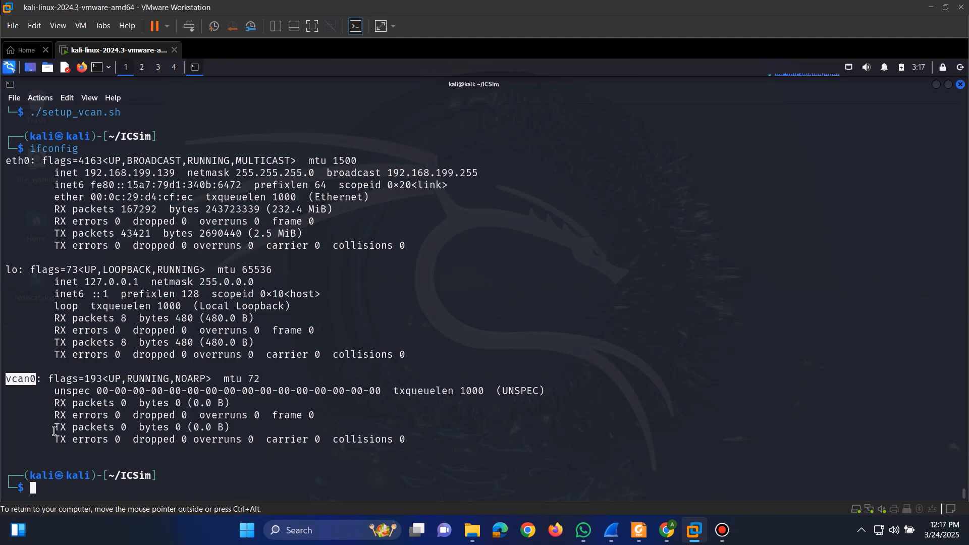
Step: Build icsim and controls with make, then return to the ICSim README in the browser
type("make")
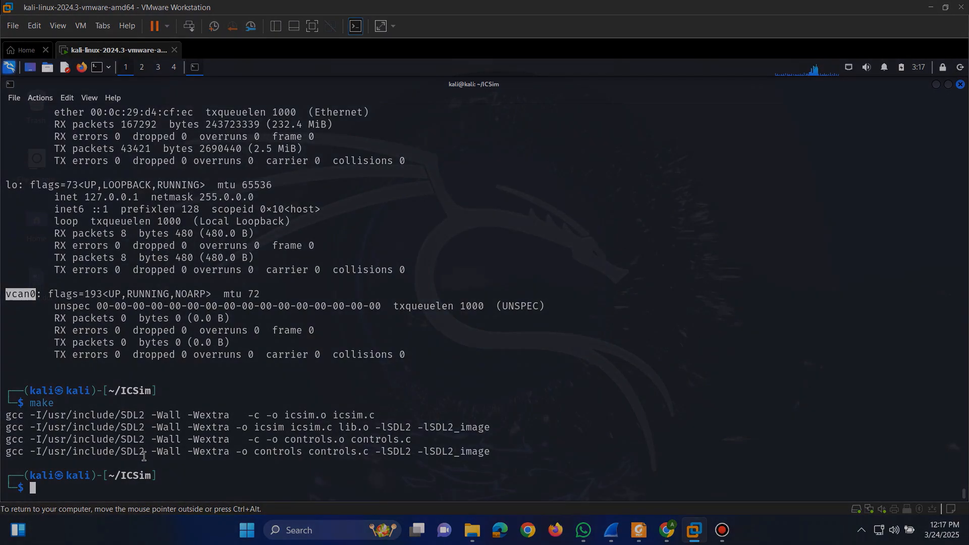
left_click(666, 530)
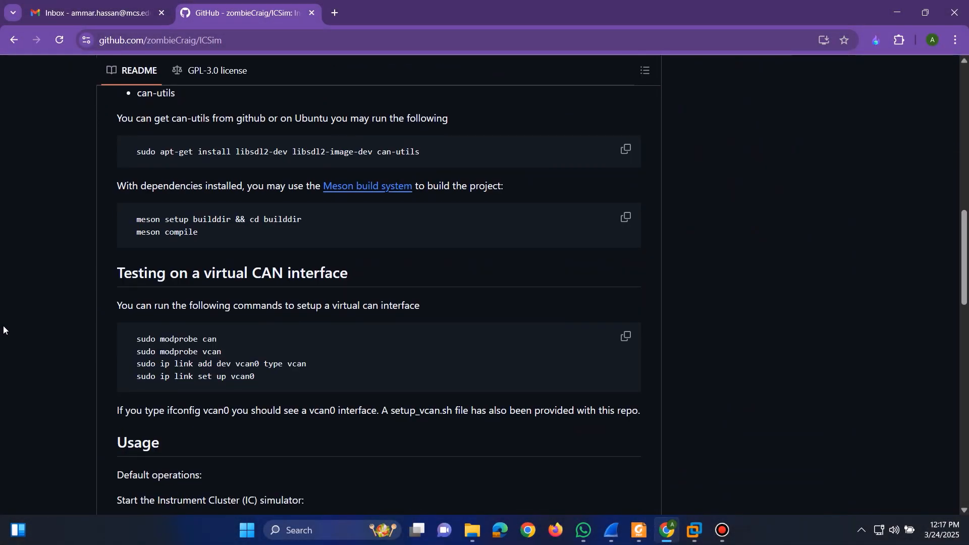
Step: Copy the ./icsim vcan0 startup command from the README's Usage section
scroll("down", 3)
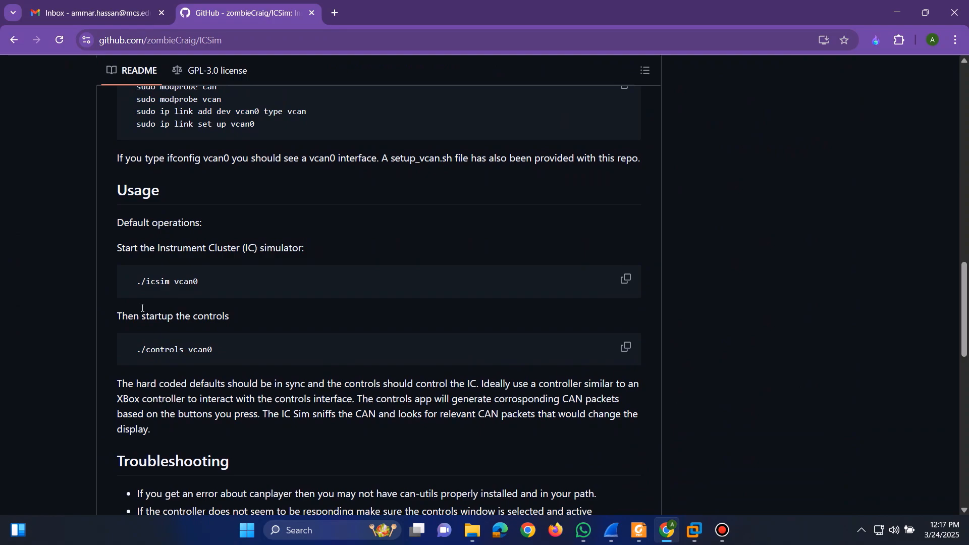
left_click(626, 278)
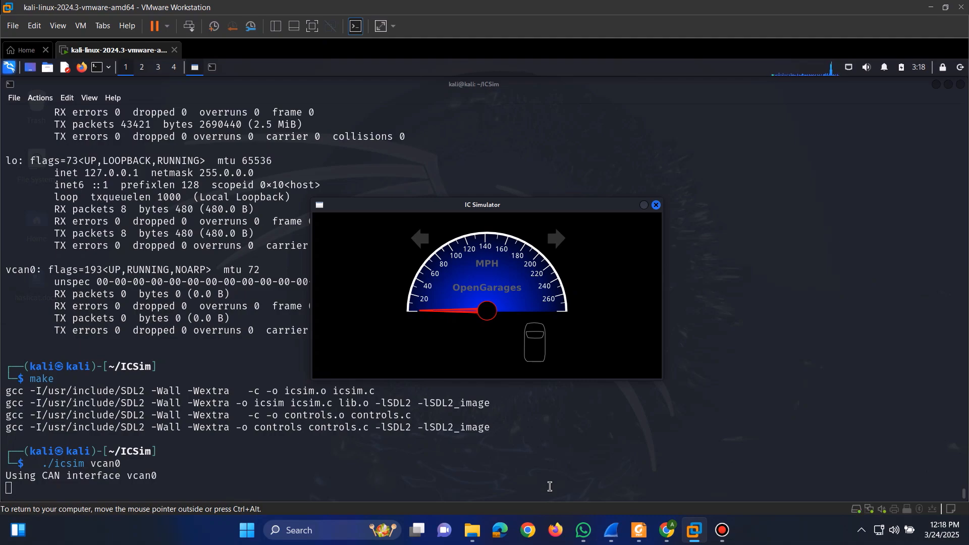
mouse_move(507, 279)
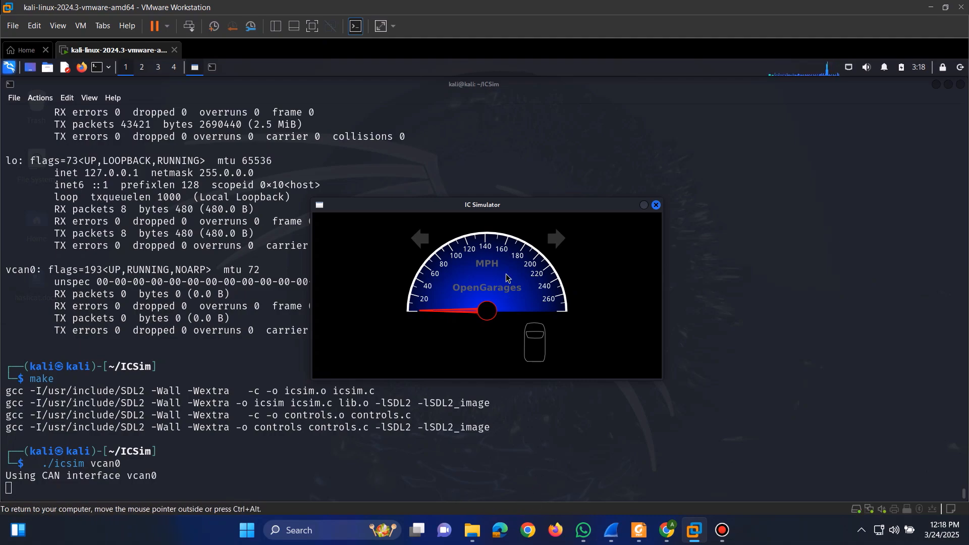
Step: With icsim running on vcan0, add a second terminal tab via File > New Tab
left_click(15, 98)
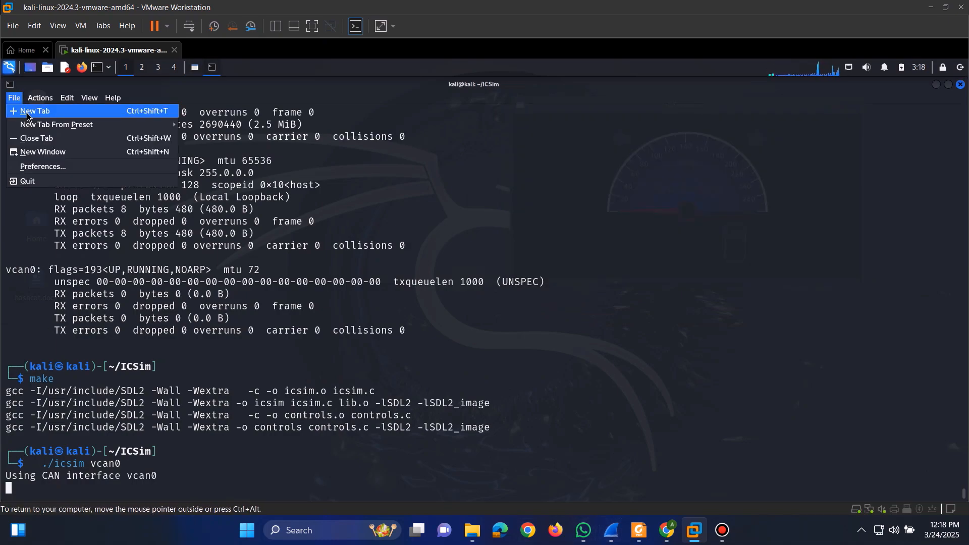
left_click(35, 111)
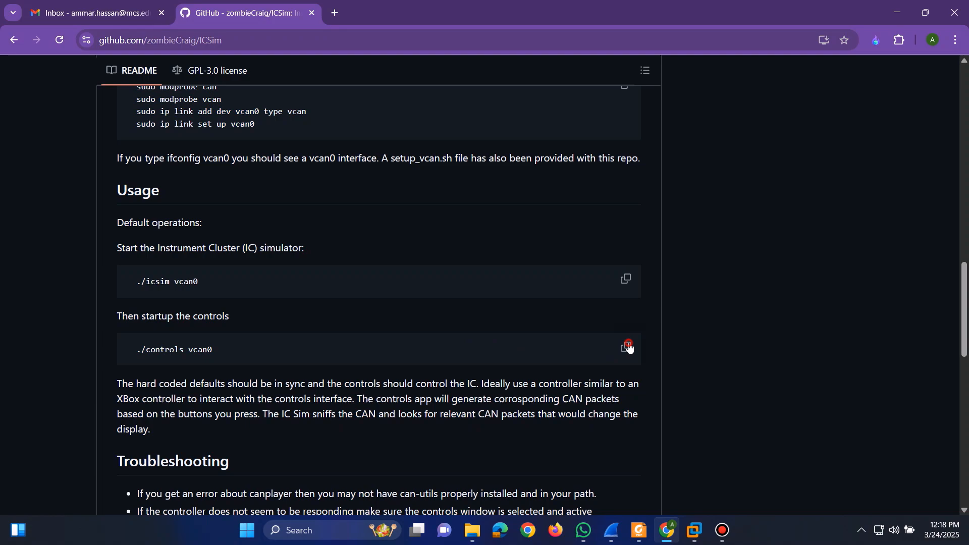
Step: Run ./controls vcan0 and accelerate the car with the Up arrow beside the speedometer
left_click(694, 530)
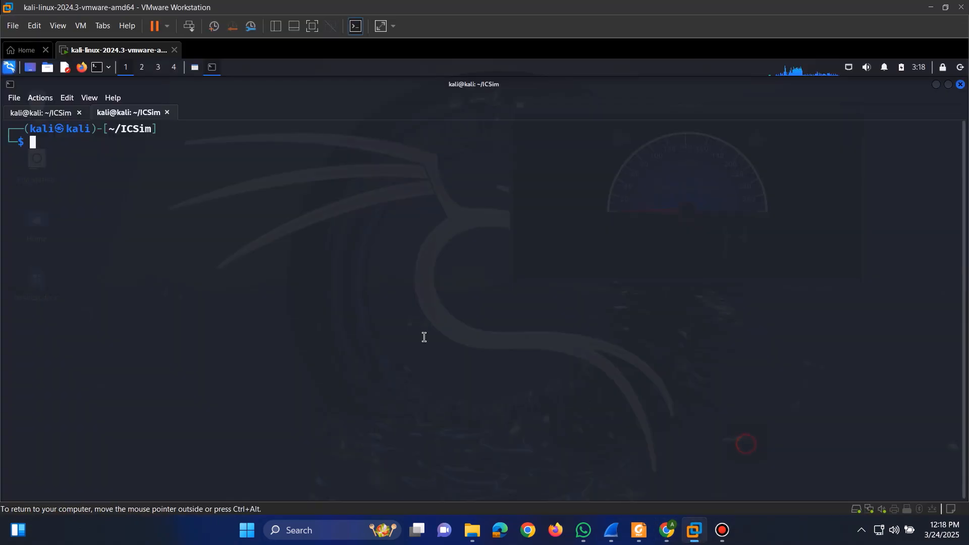
type("./controls vcan0")
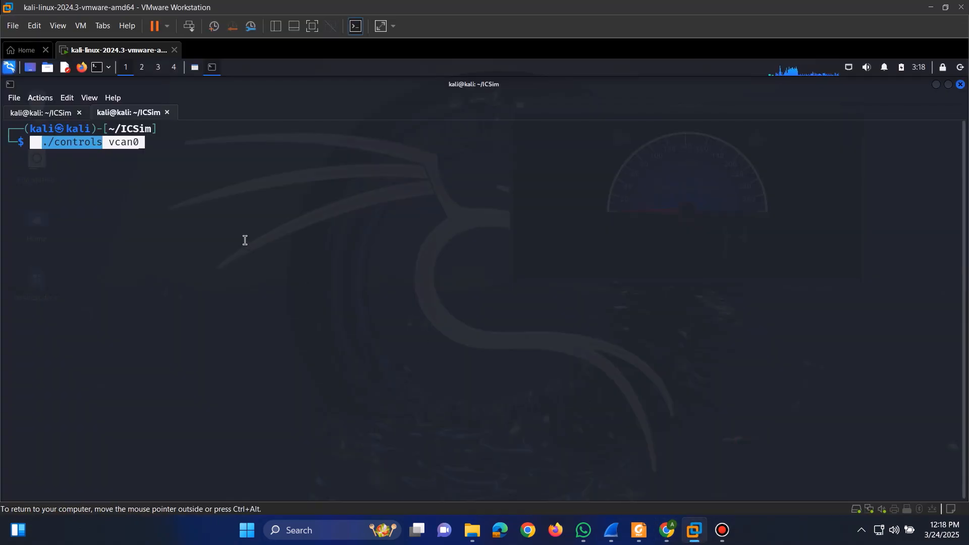
key("Return")
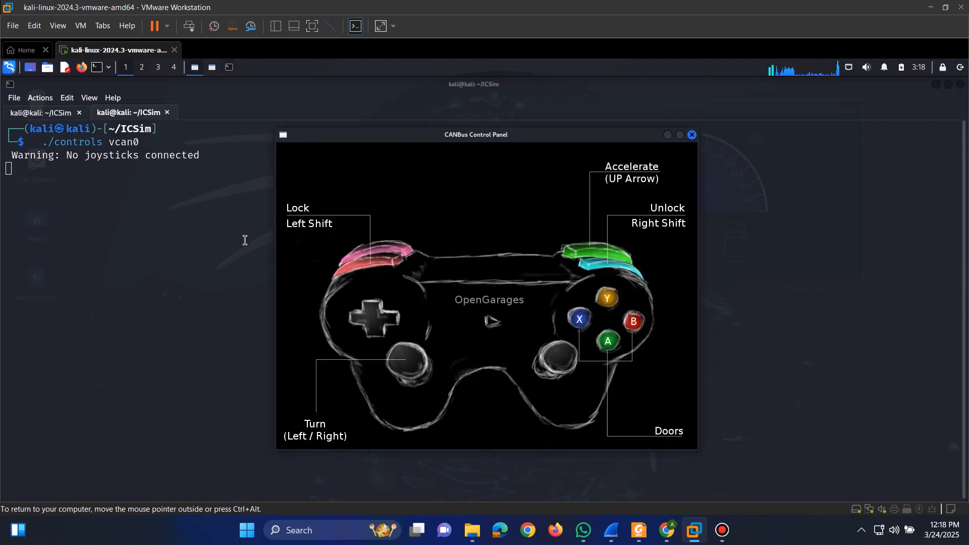
mouse_move(240, 246)
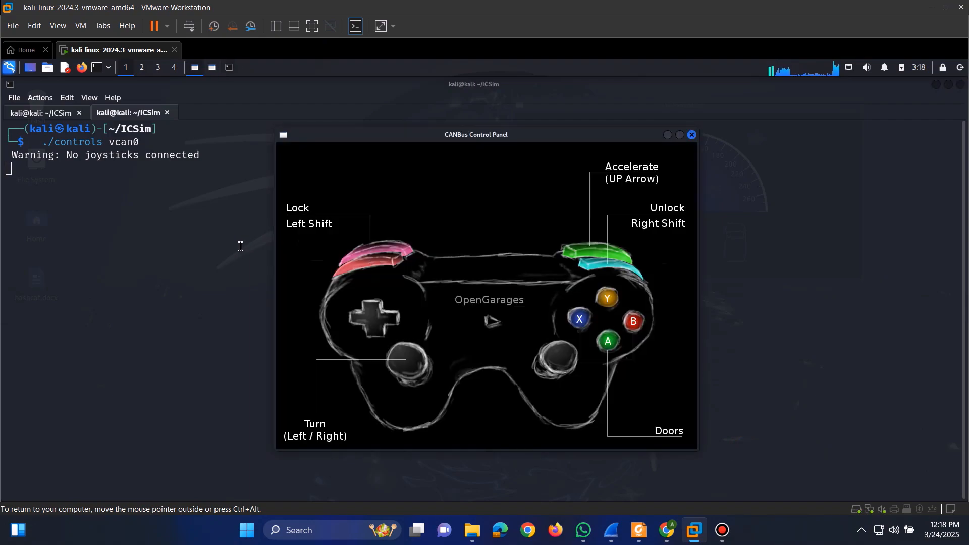
mouse_move(171, 161)
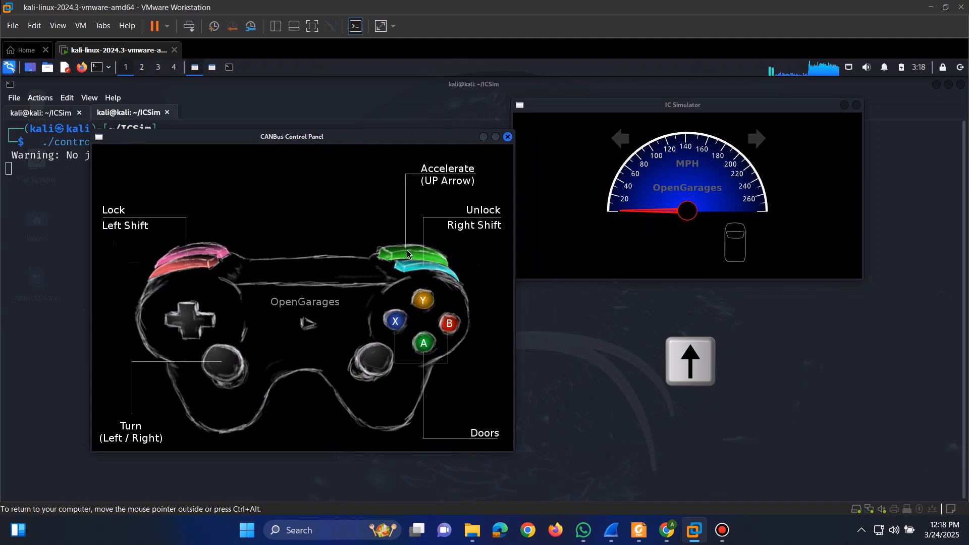
key("Up")
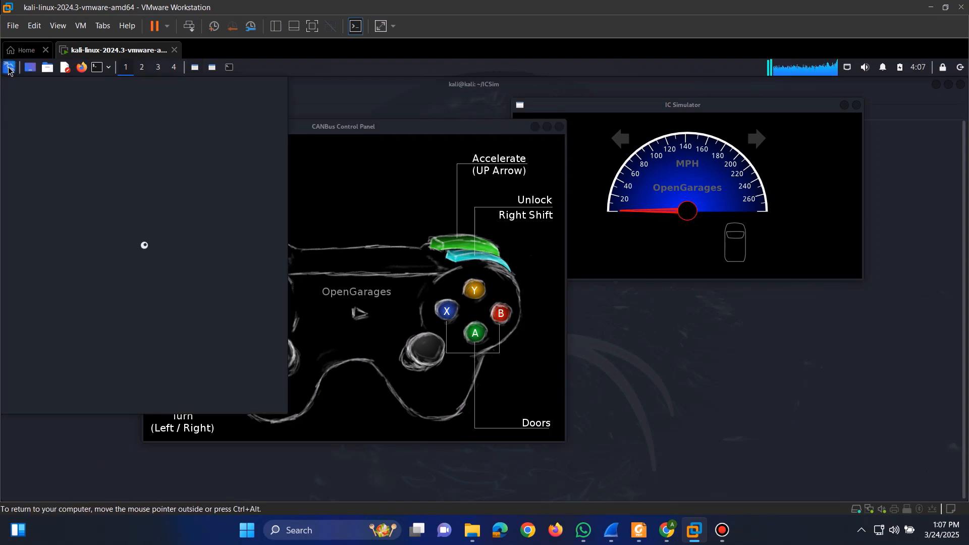
Step: Search the Kali application menu for 'wi' to launch Wireshark
left_click(11, 66)
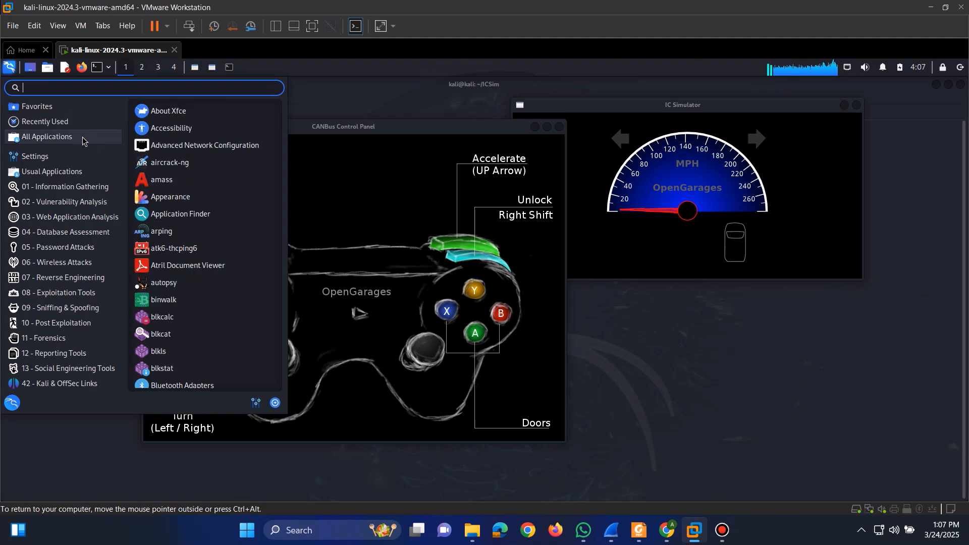
type("w")
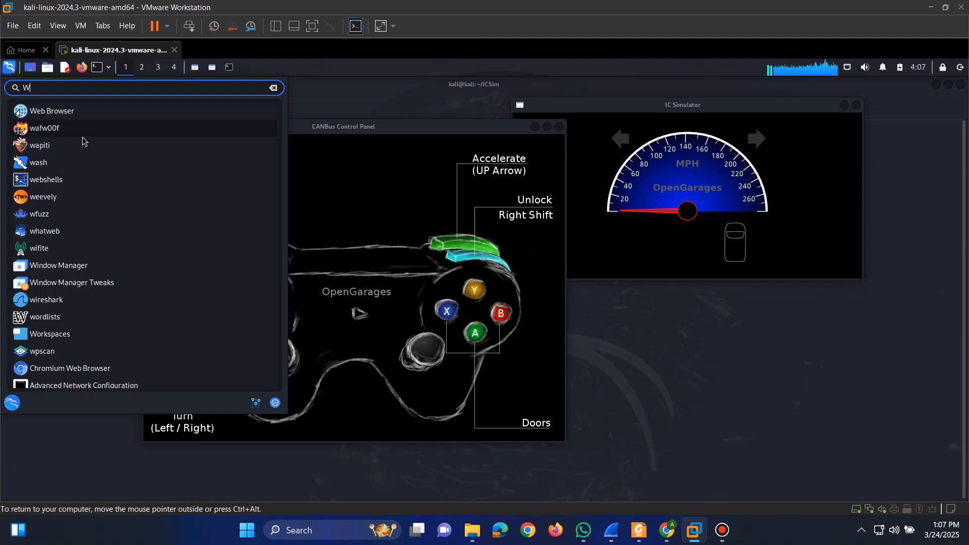
type("i")
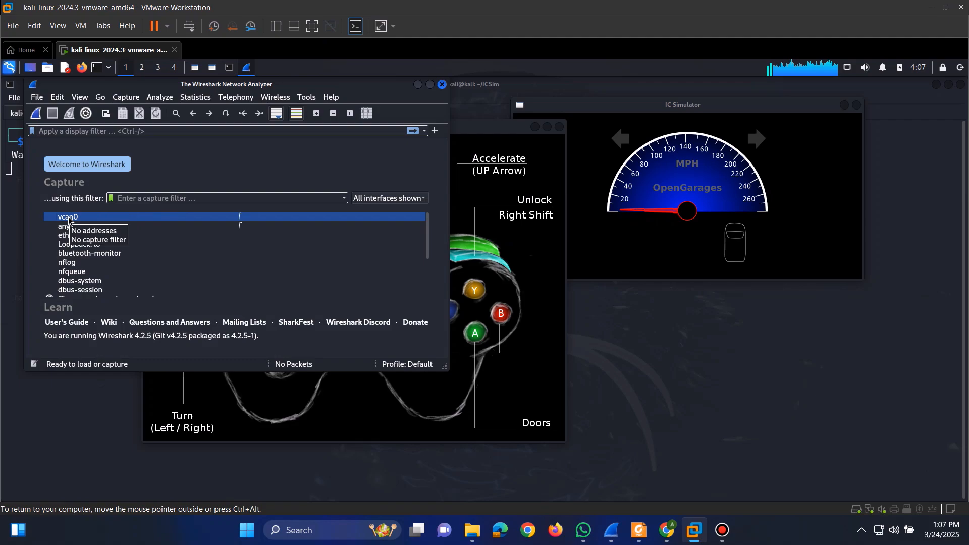
Step: Start a live capture on vcan0 and minimize Wireshark to reach the controls terminal
double_click(68, 216)
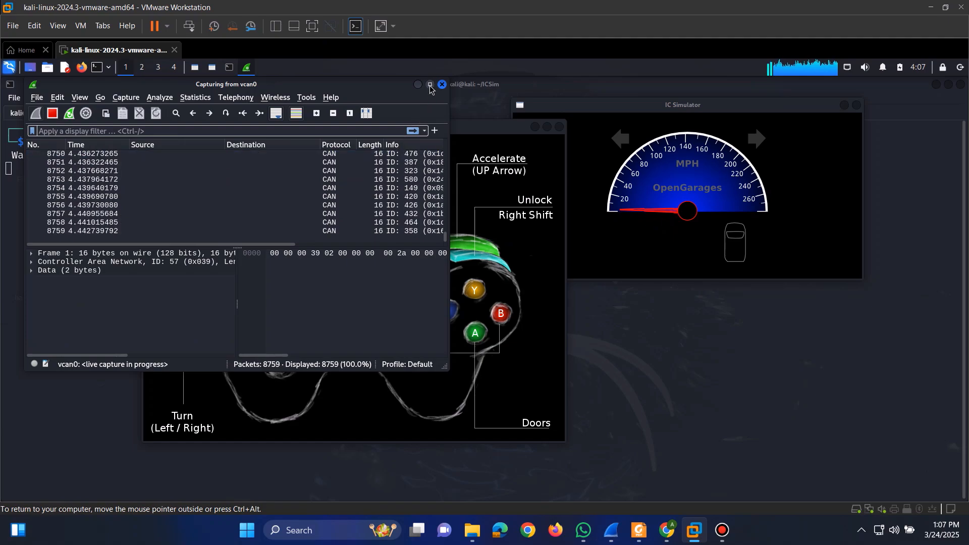
left_click(430, 84)
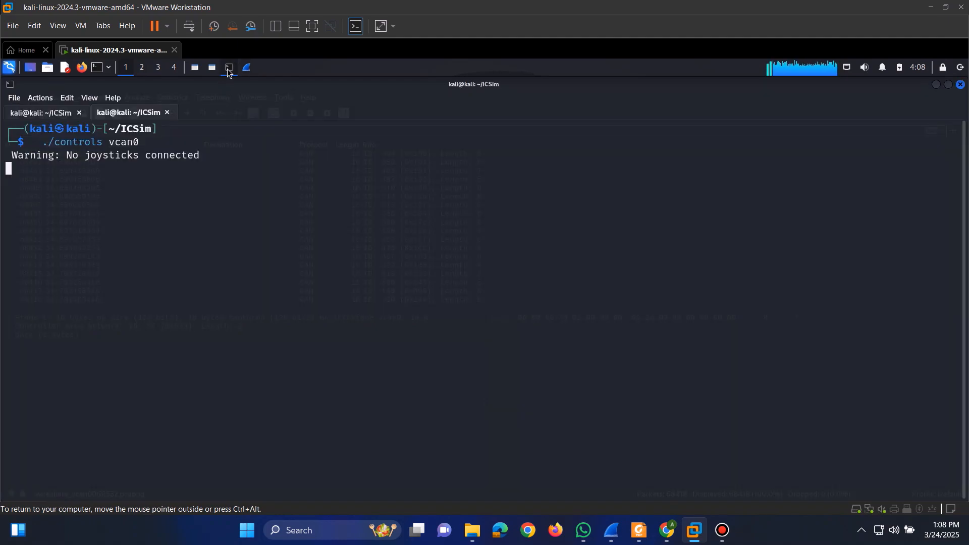
Step: Start a third terminal tab and enter 'candump -c vcan0' without running it
left_click(15, 98)
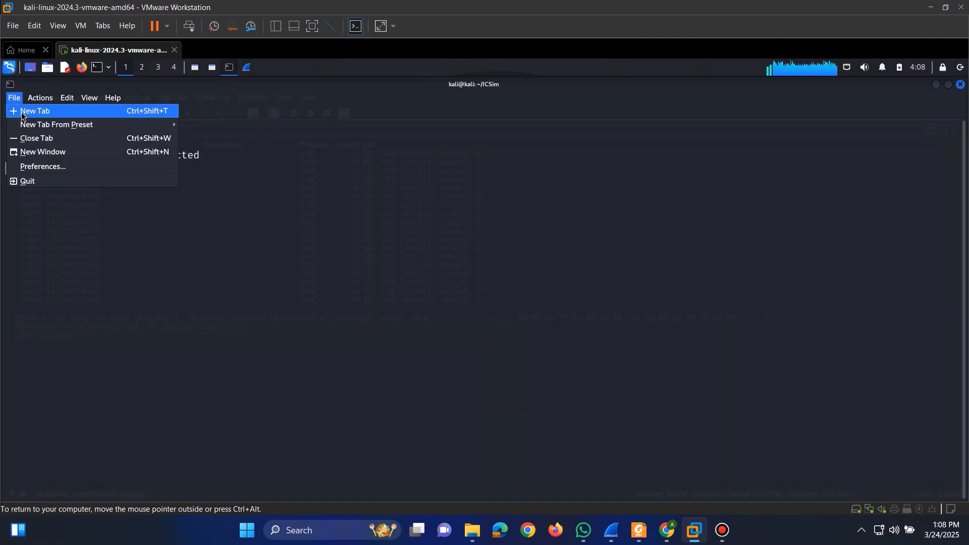
left_click(36, 111)
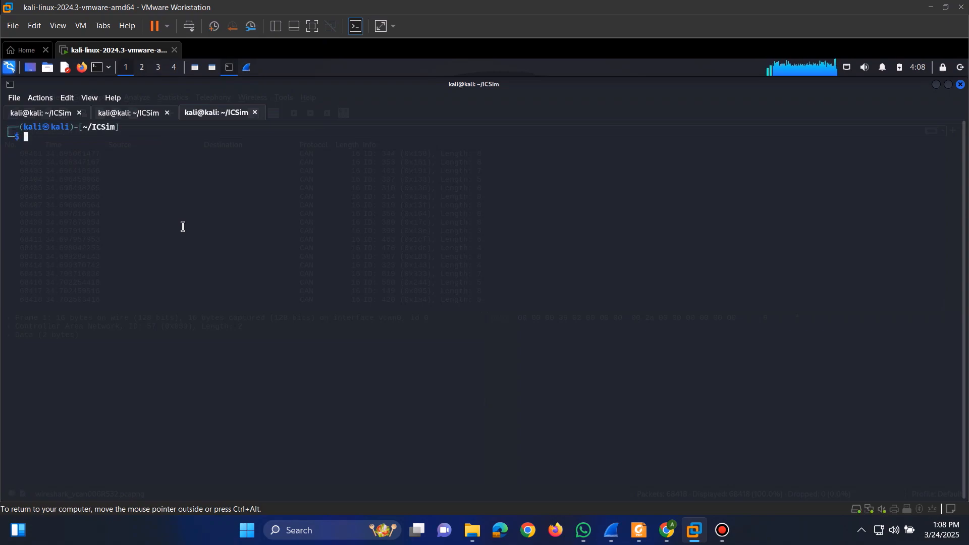
type("candump -c vca")
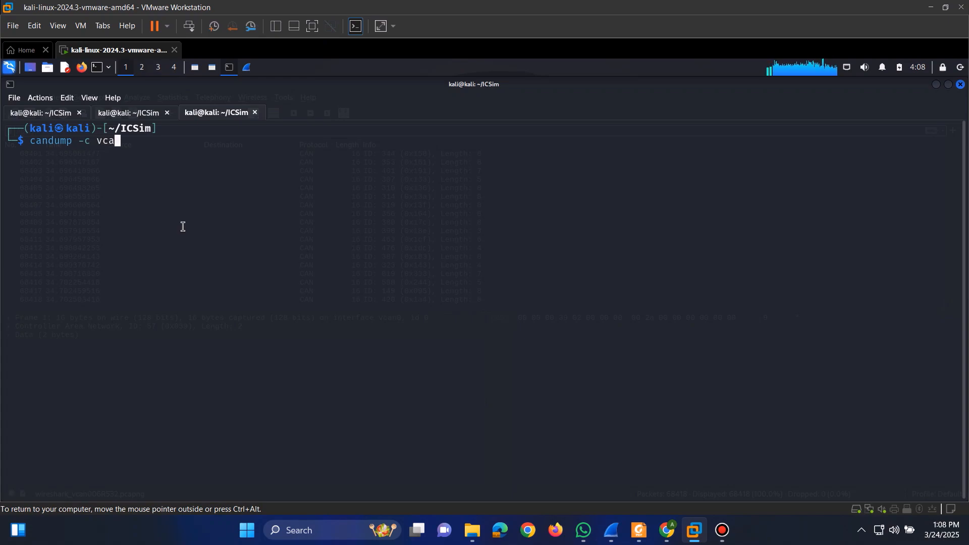
type("n0")
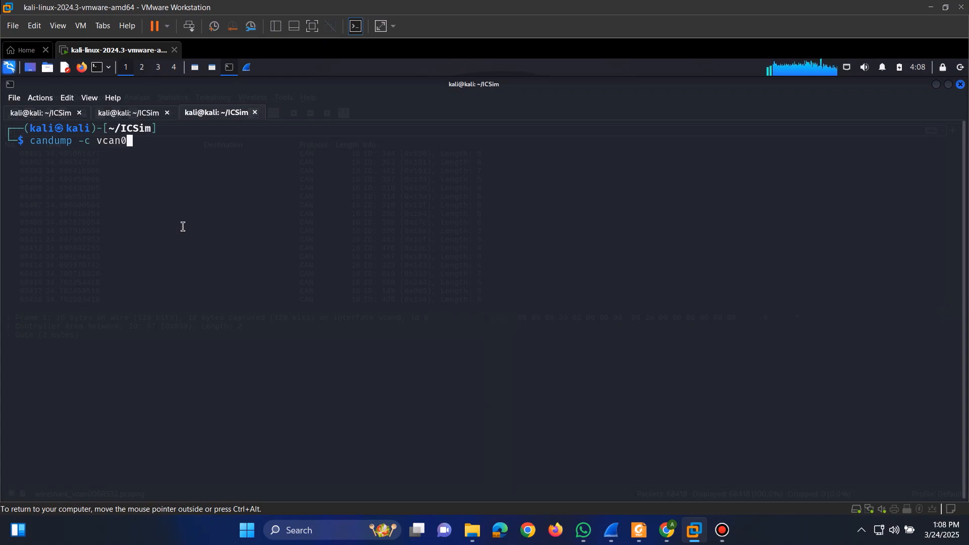